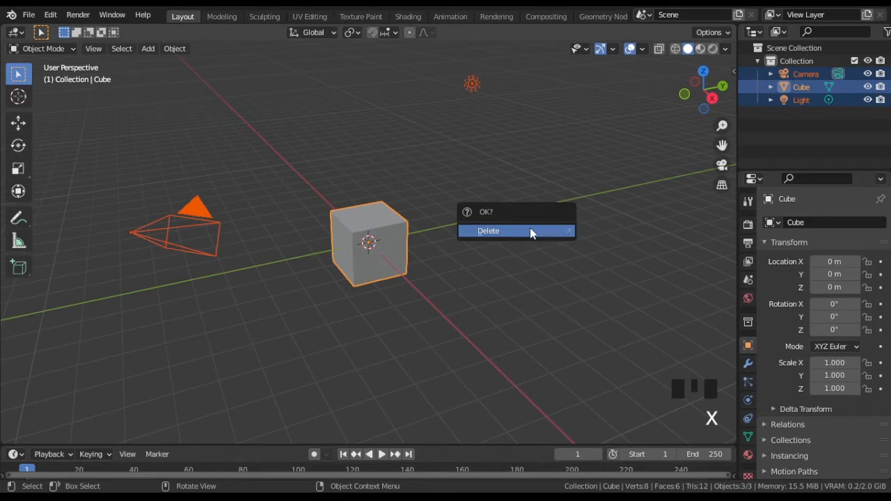
Delete the default objects, add a cylinder, rotate it 90° on X and stretch it along Z.
click(488, 230)
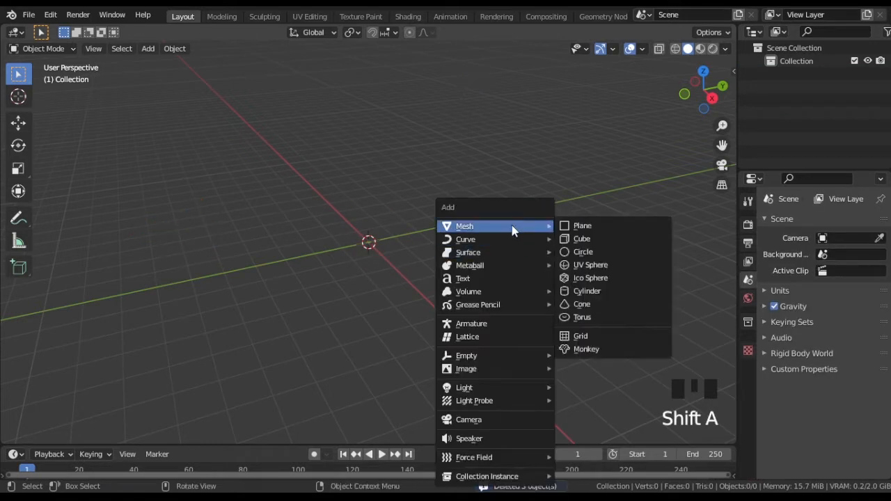
click(587, 290)
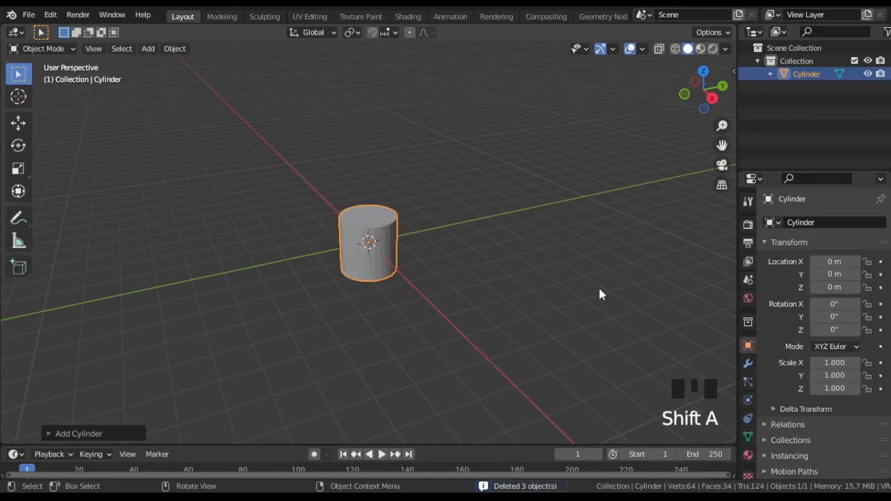
key(r)
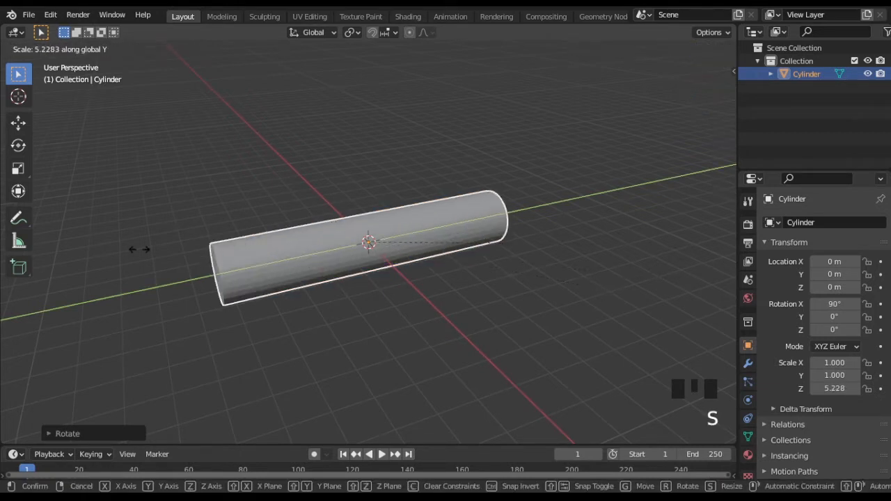
right_click(369, 242)
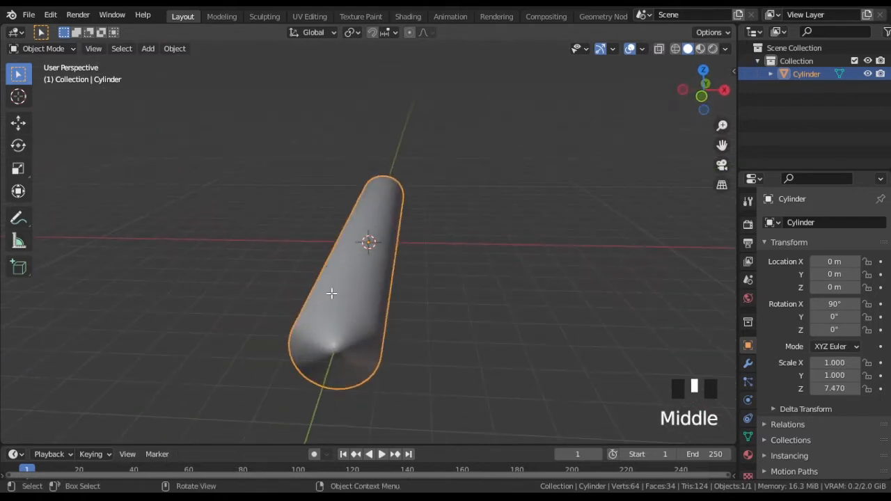
Delete the cylinder's end cap faces in Edit Mode and add a new material named glow.
key(Tab)
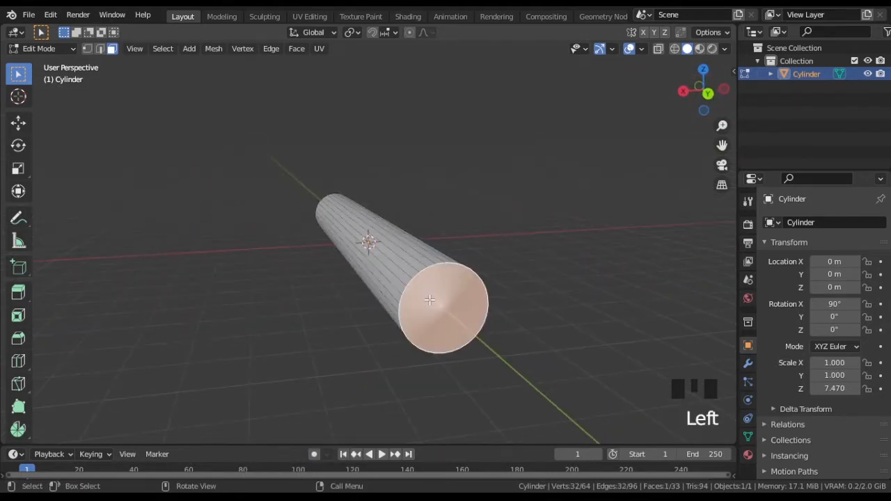
drag(429, 300, 416, 271)
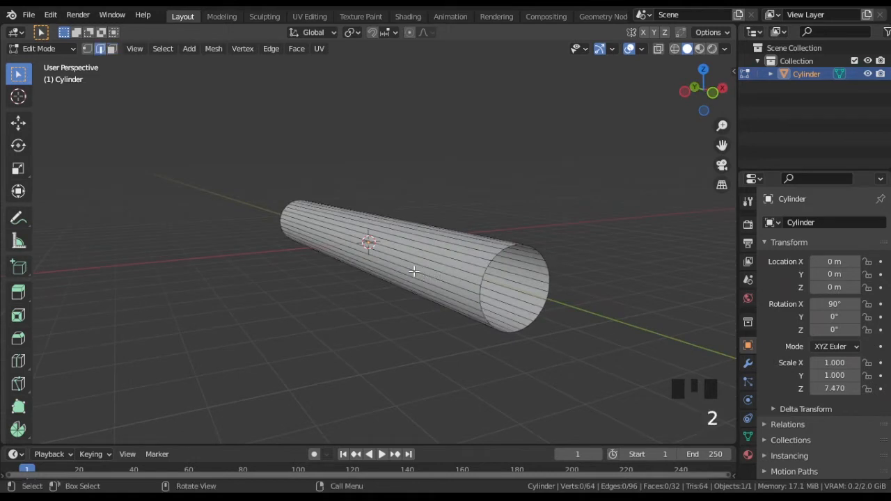
click(271, 48)
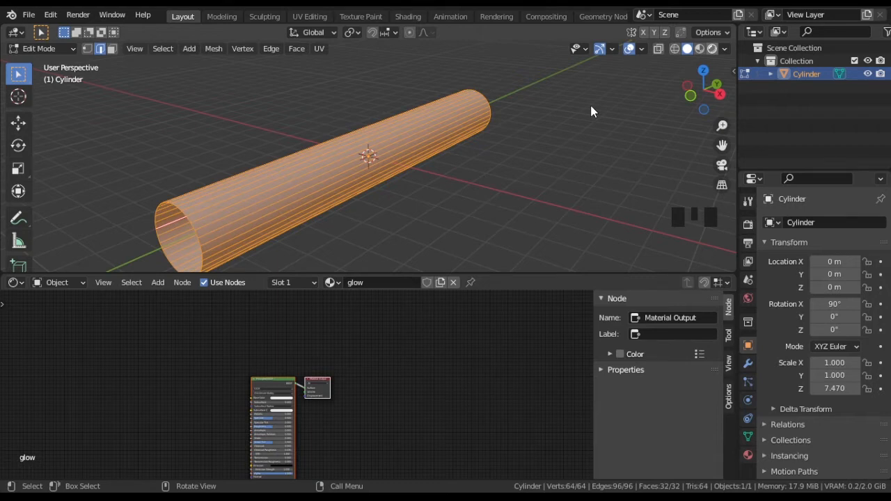
mouse_move(632, 53)
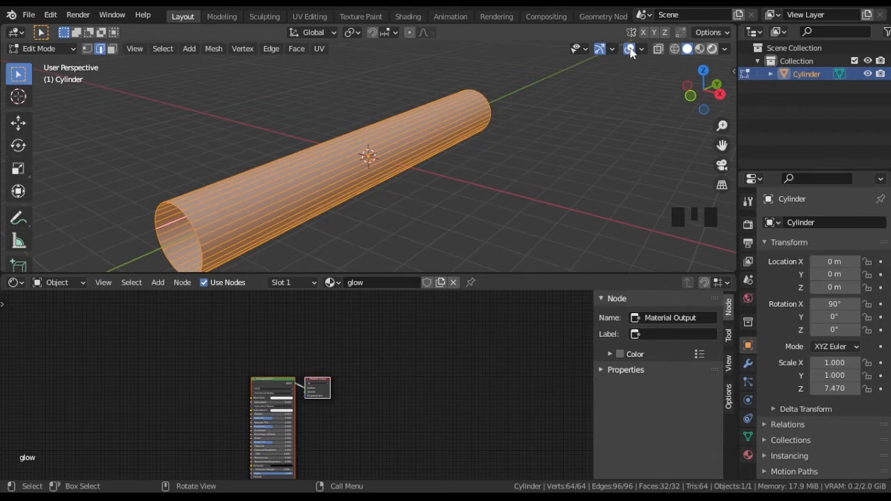
Leave Edit Mode, hide viewport overlays, and switch the shading to Rendered.
key(Tab)
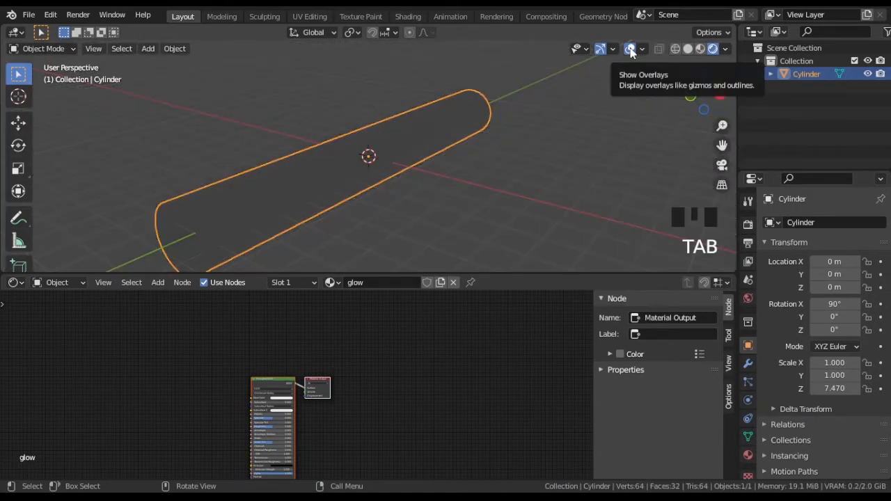
click(629, 49)
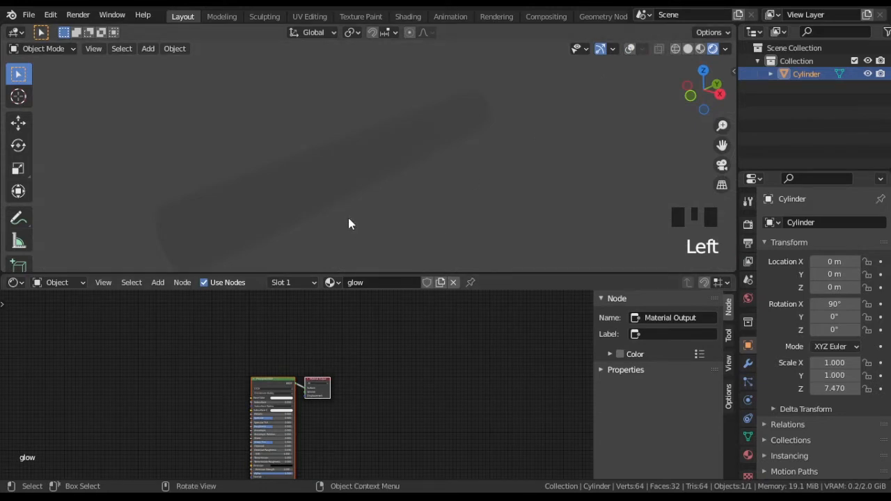
scroll(up, 3)
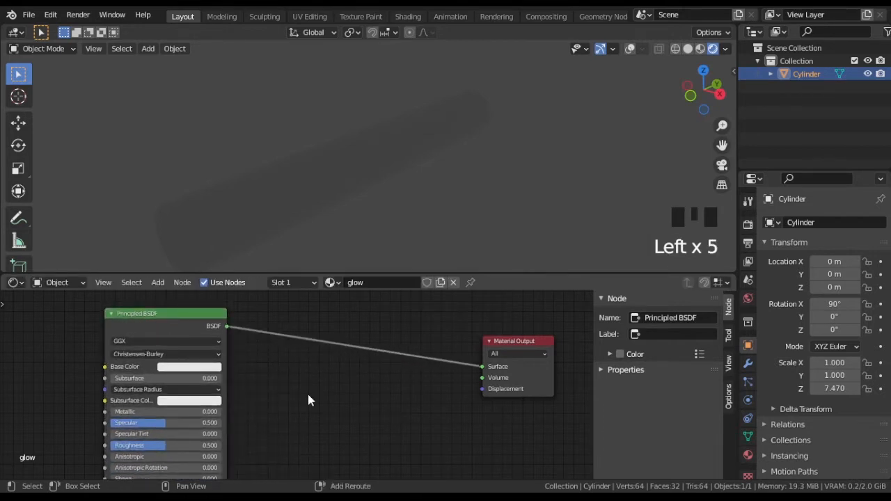
Add an Emission node, mix it with Principled BSDF, and set World Strength to 0.
key(shift+a)
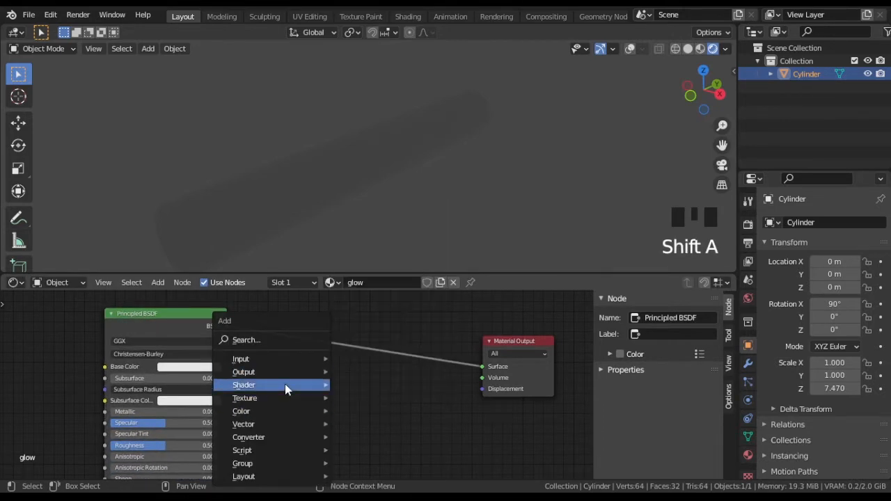
click(244, 385)
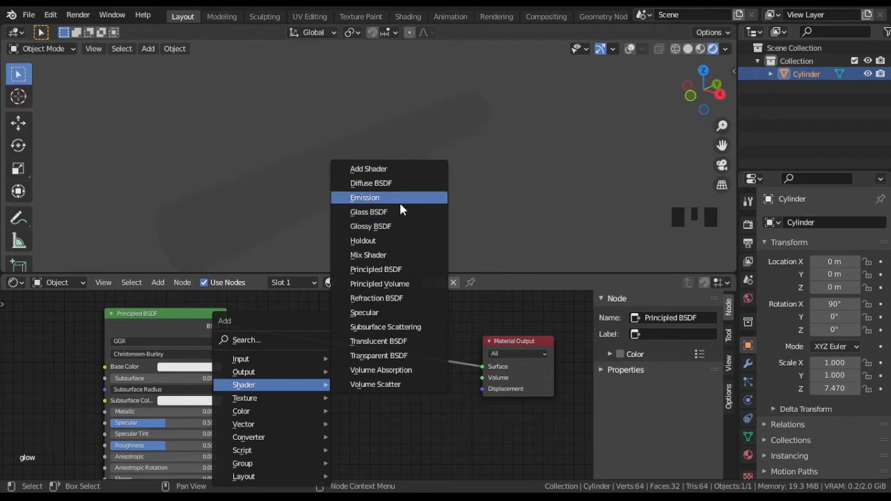
click(364, 197)
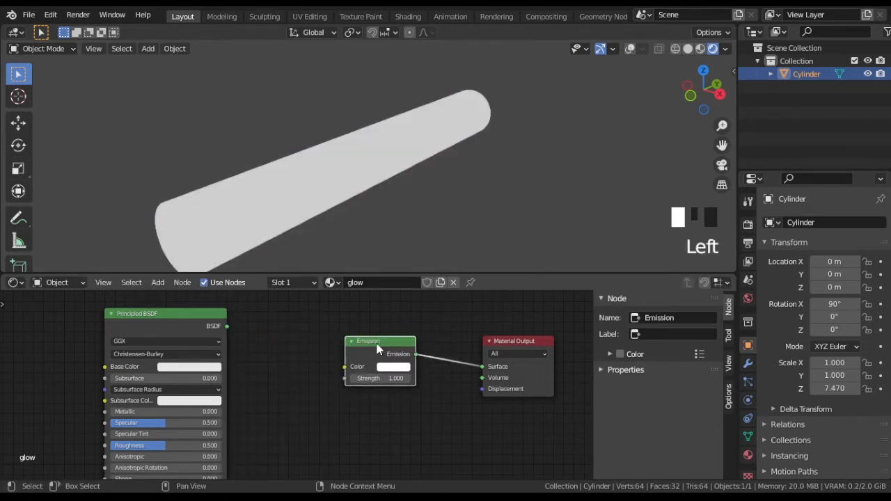
drag(379, 355, 387, 428)
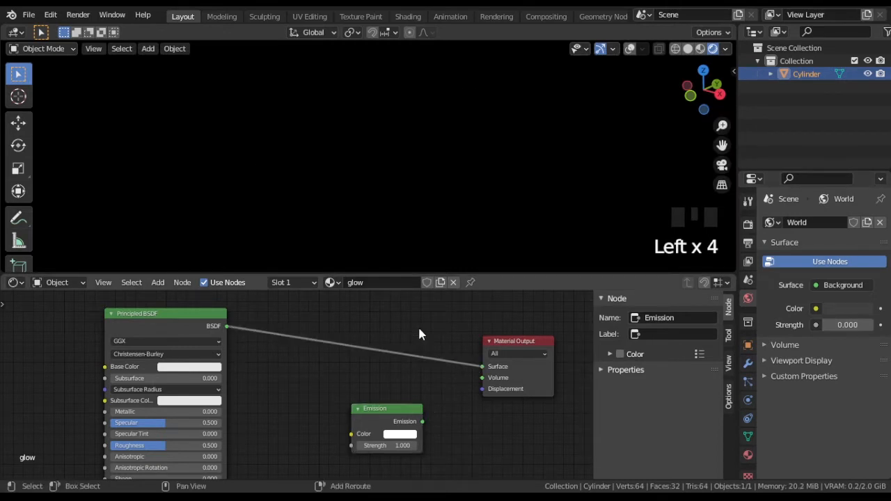
key(shift+a)
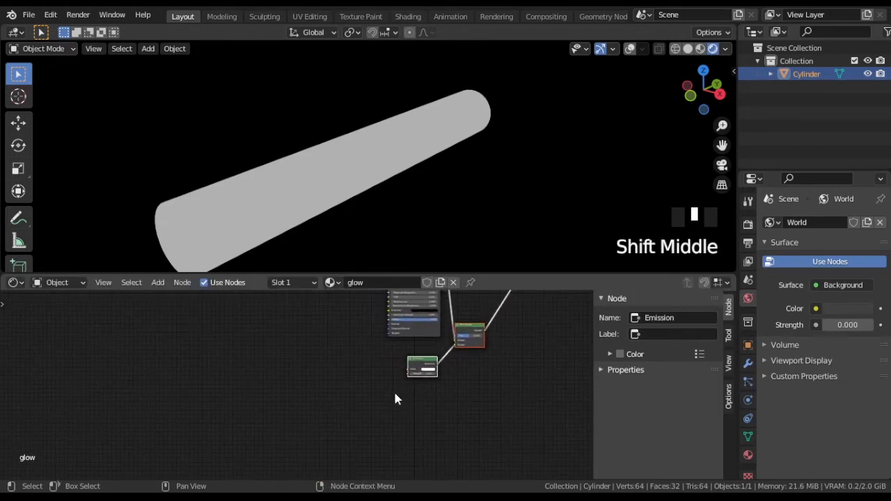
scroll(up, 3)
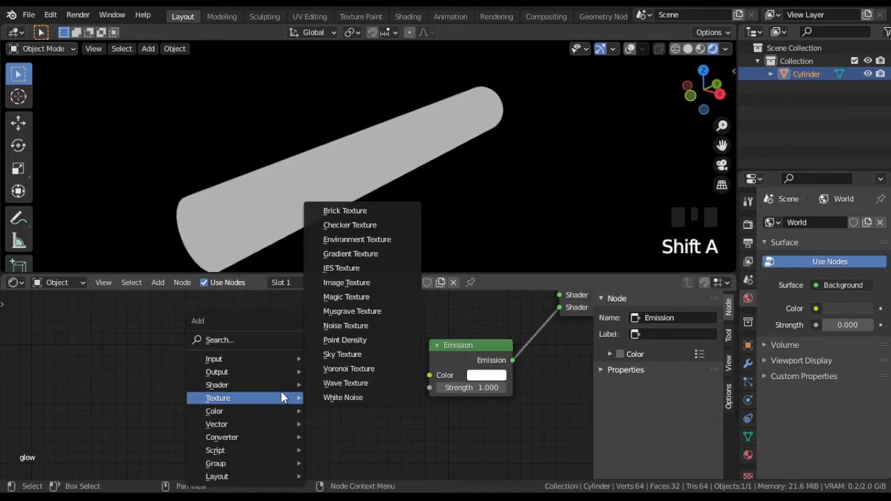
mouse_move(357, 312)
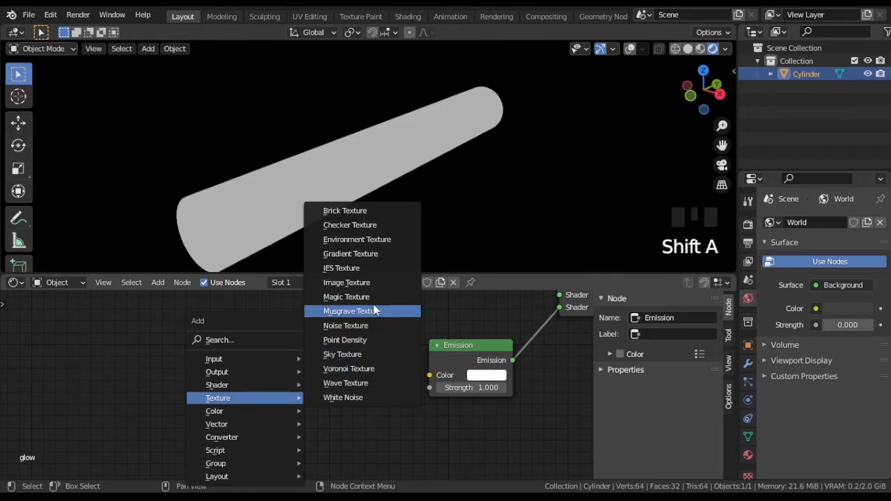
Feed a Spherical Gradient Texture into the Emission node and make the emission color red.
click(350, 253)
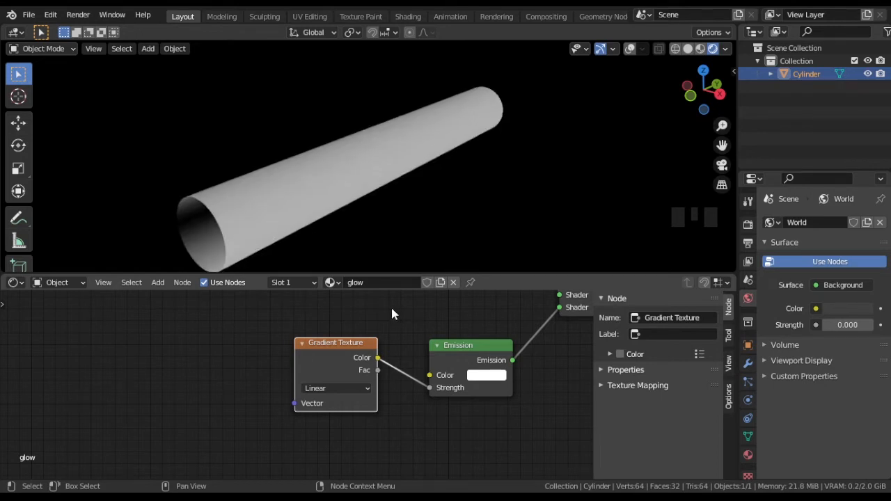
drag(335, 342, 325, 361)
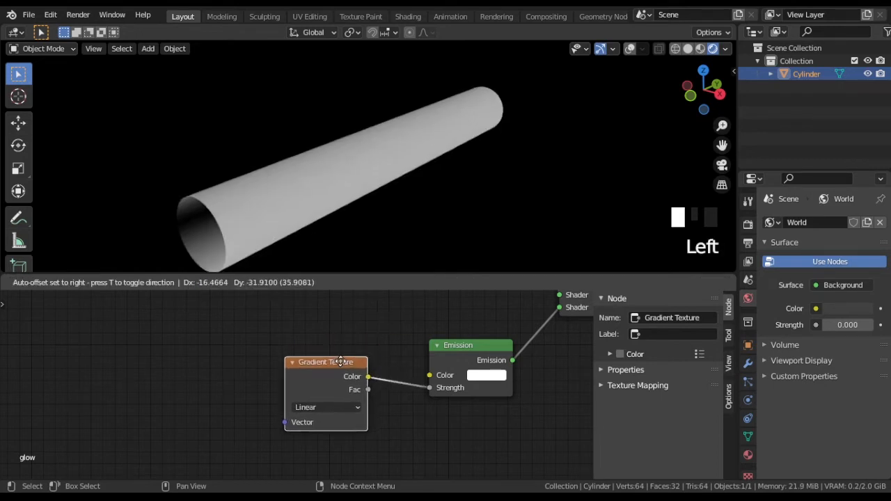
click(486, 375)
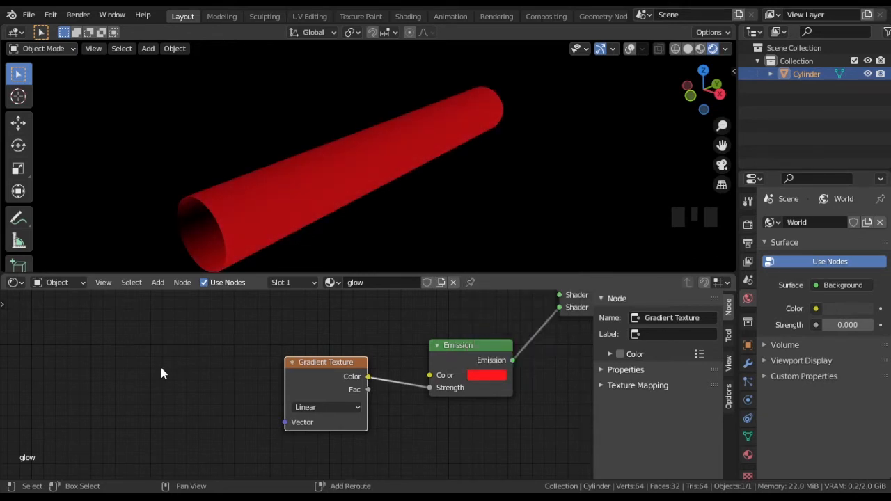
click(326, 407)
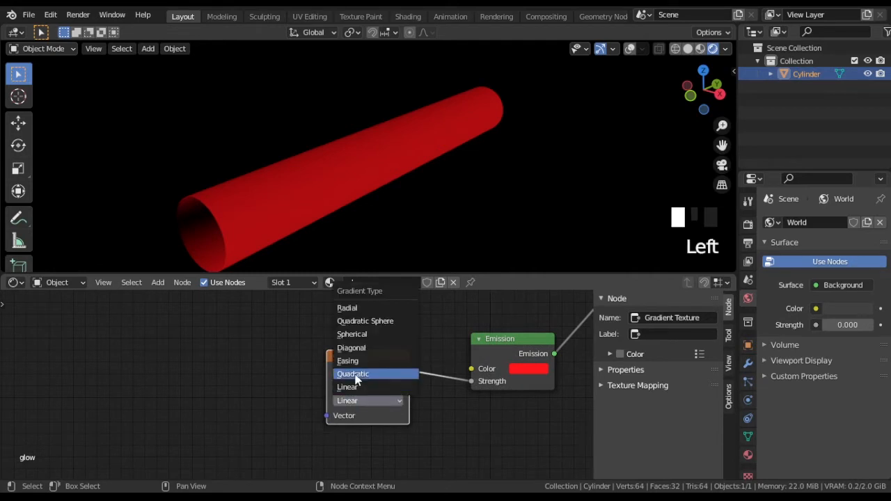
click(352, 333)
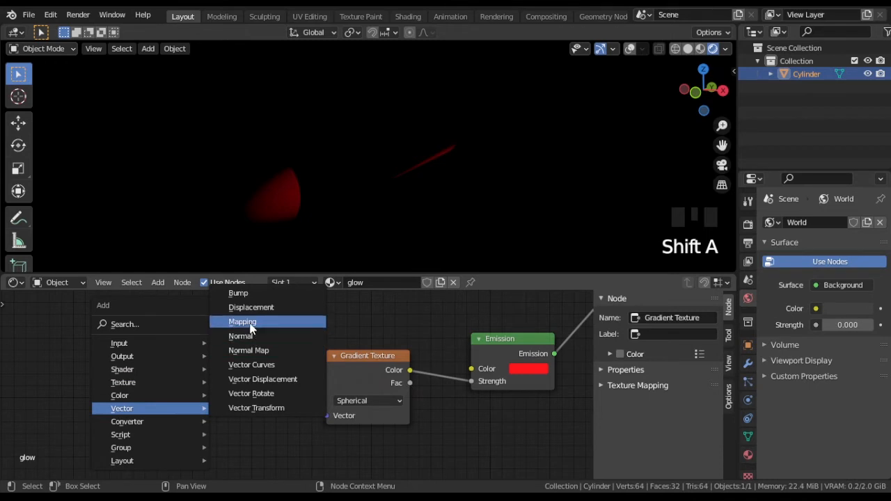
Route Texture Coordinate UV through a Mapping node to the gradient: Scale X -20, Y 0, Location X 3.2 m.
click(242, 321)
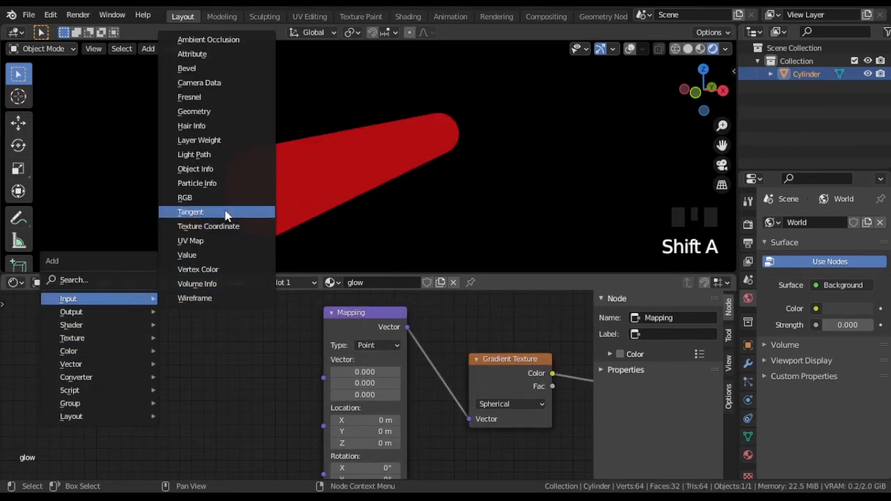
mouse_move(216, 226)
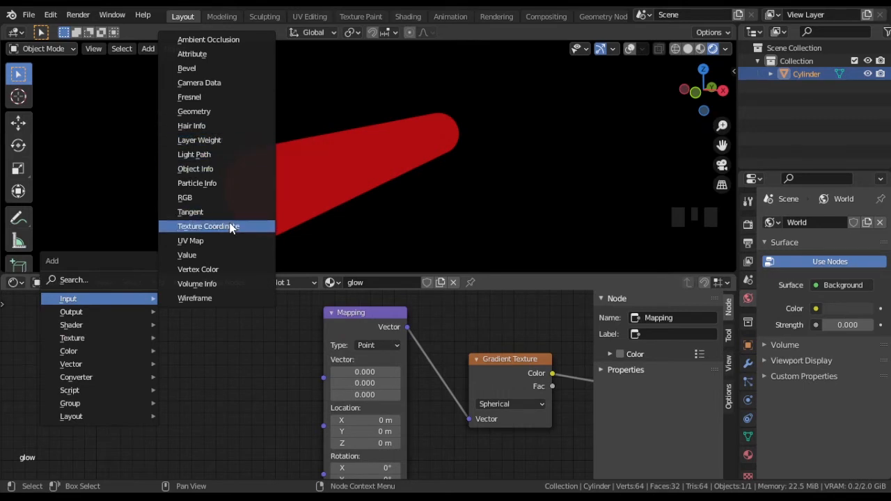
click(209, 225)
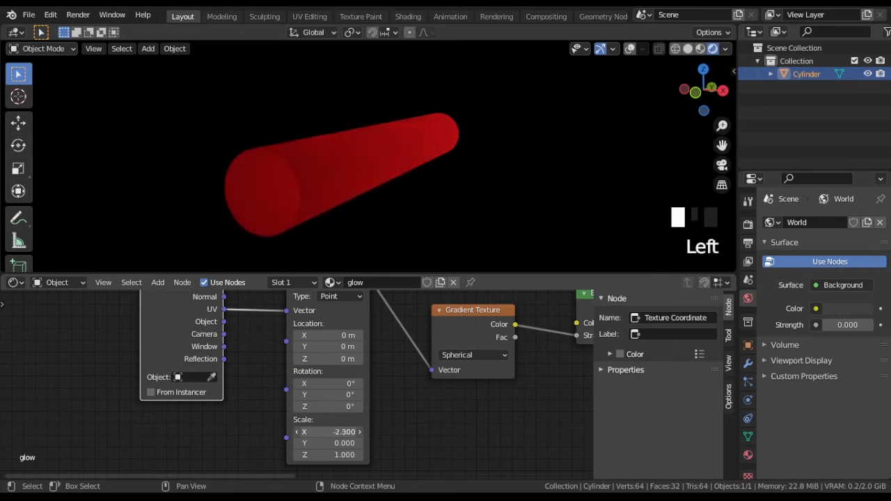
drag(328, 432, 327, 431)
text(-20.000)
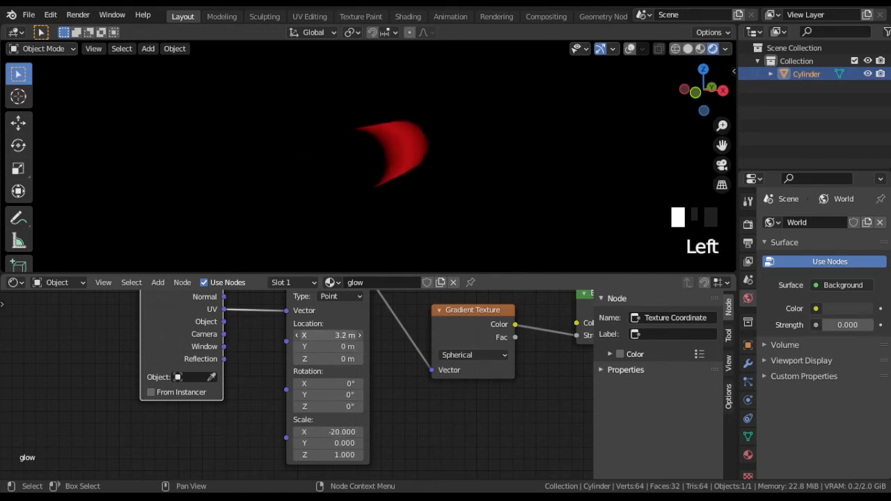
mouse_move(13, 282)
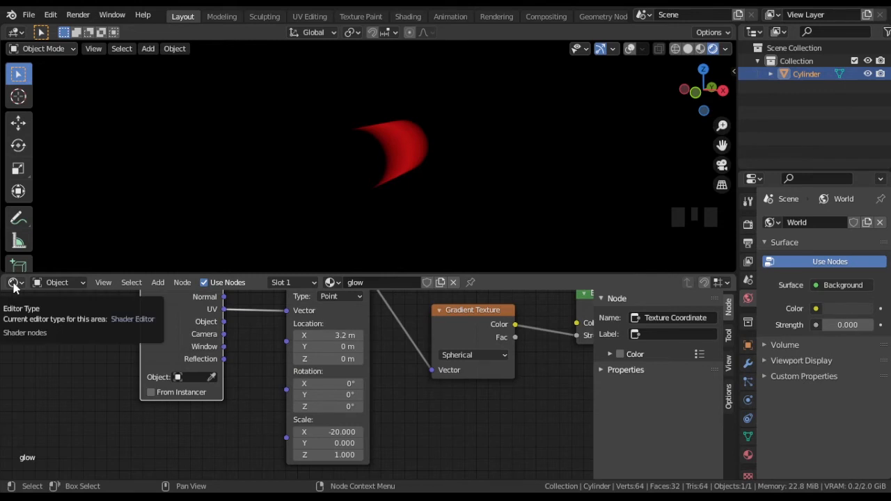
click(14, 282)
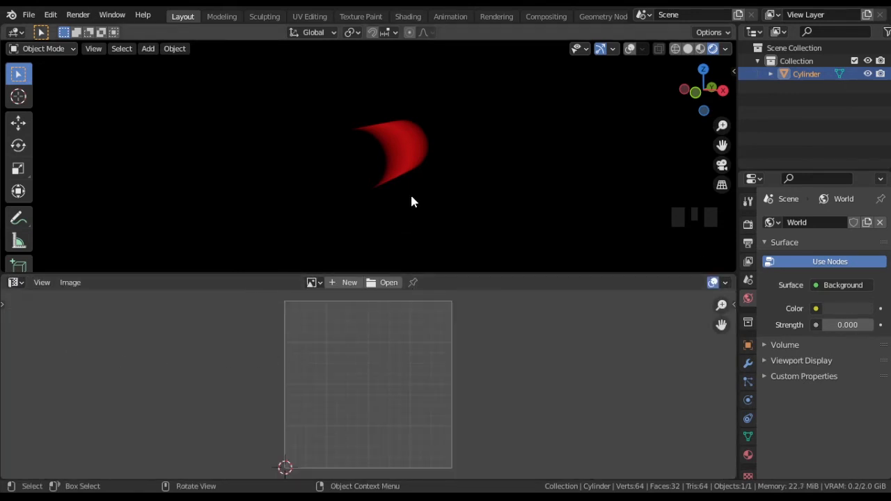
Show the cylinder's UVs in the lower UV Editor in Edit Mode, trying a UV move then undoing it.
key(Tab)
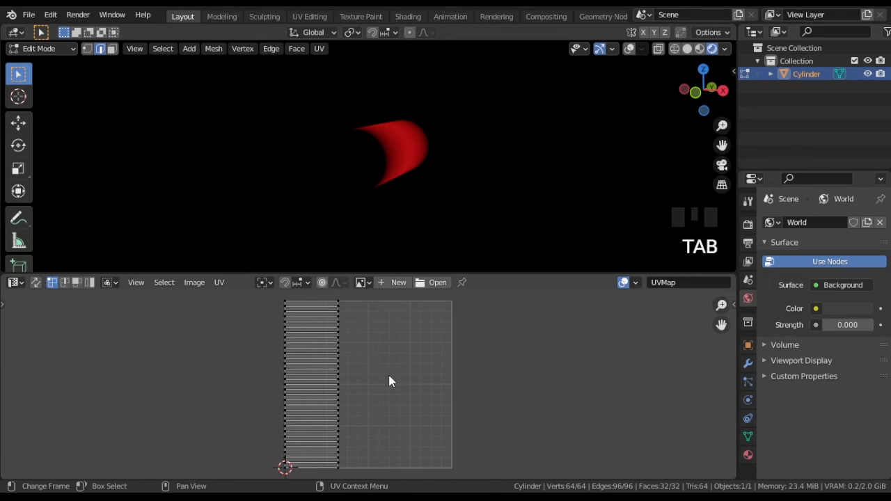
key(g)
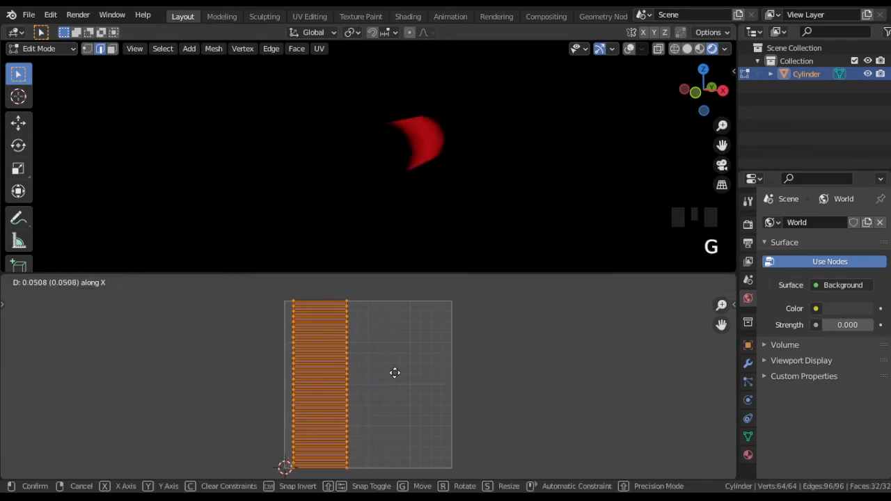
key(ctrl+z)
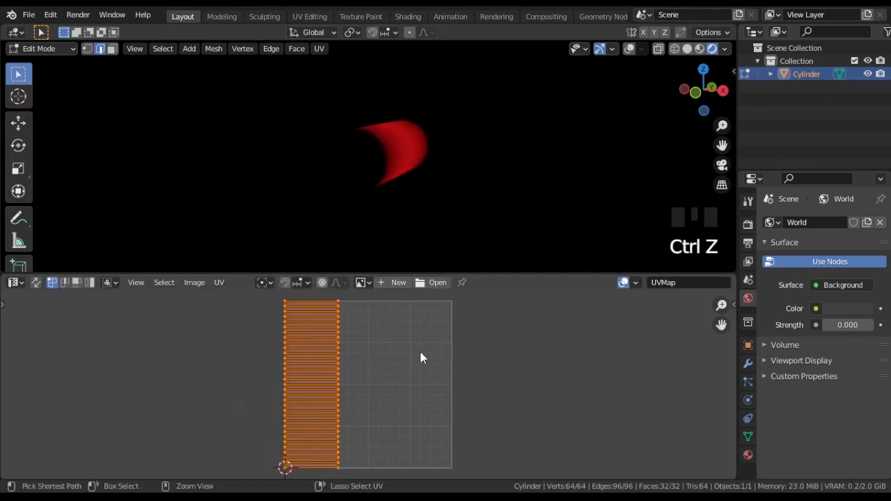
click(12, 282)
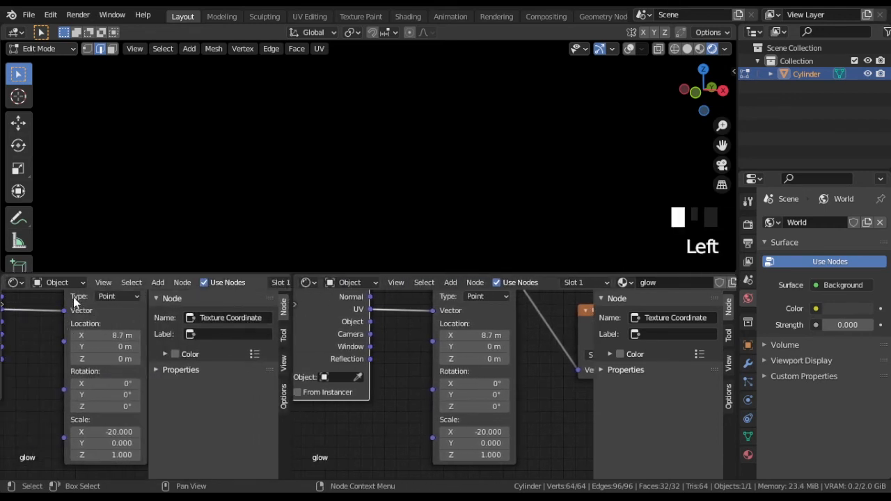
Open a Dope Sheet on the left, keyframe Mapping Location X, and play the traveling glow.
click(14, 282)
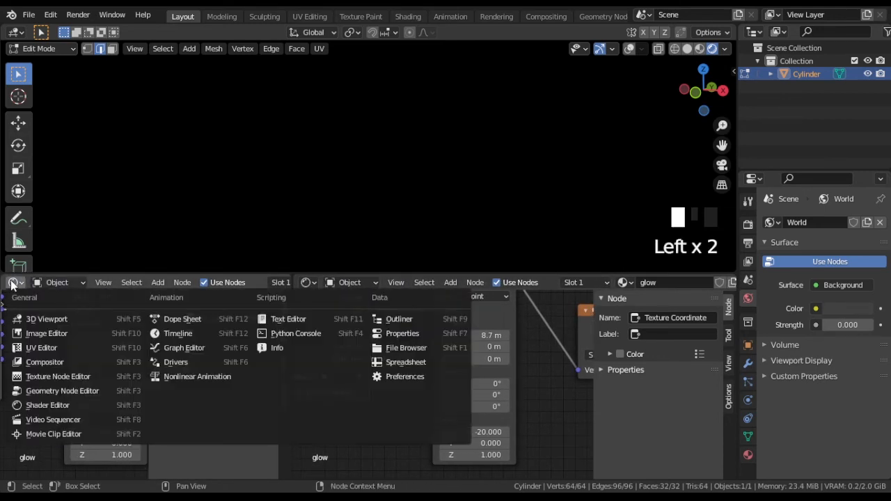
mouse_move(183, 319)
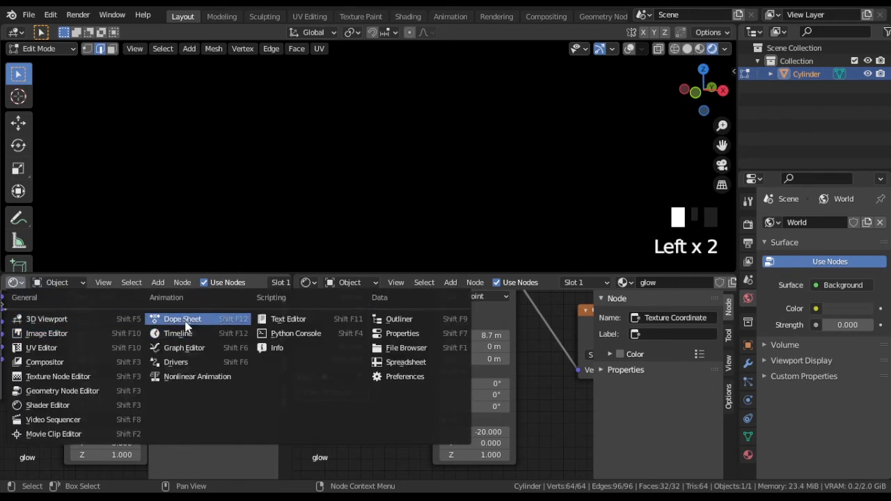
click(182, 318)
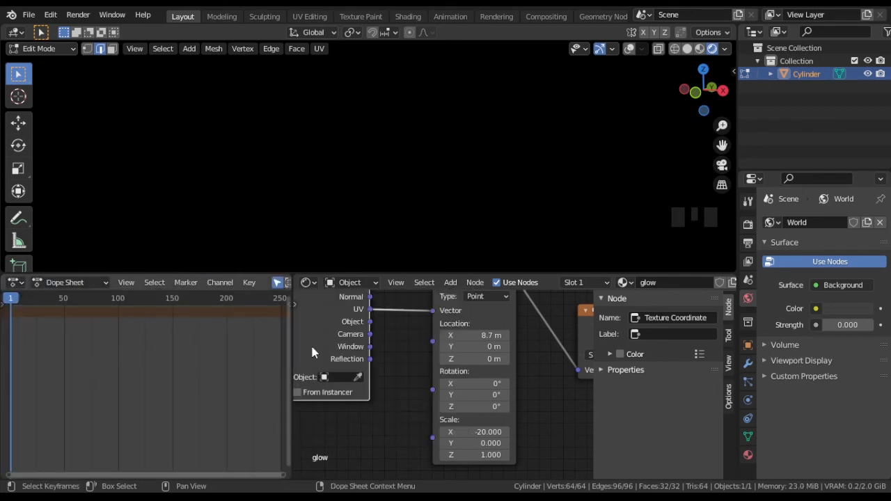
click(477, 335)
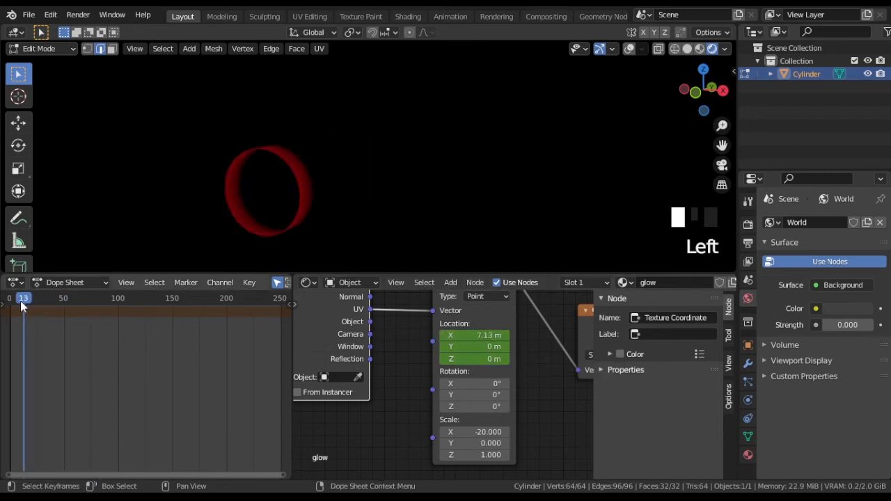
key(space)
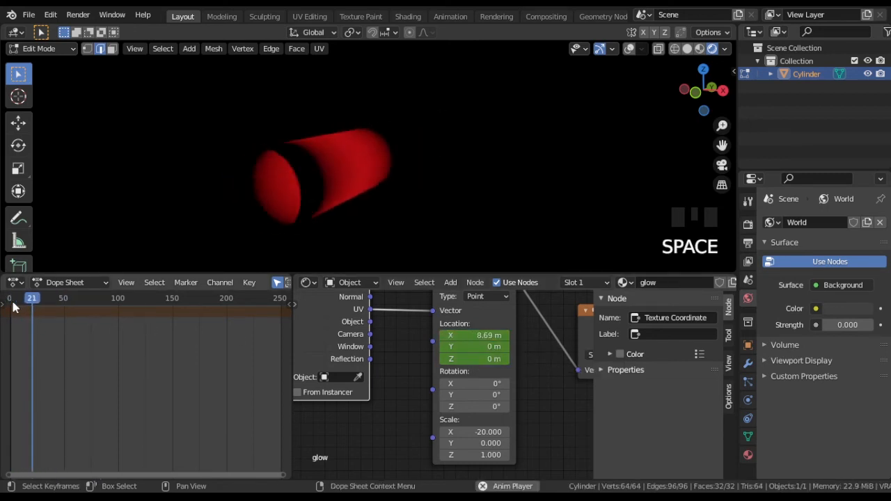